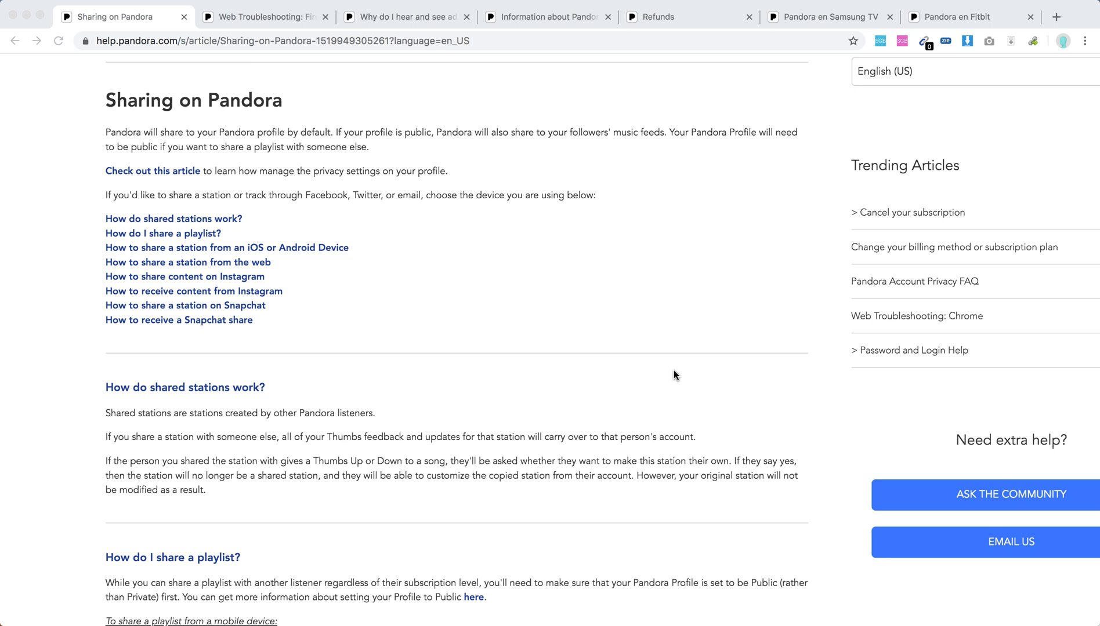
pyautogui.moveTo(462, 383)
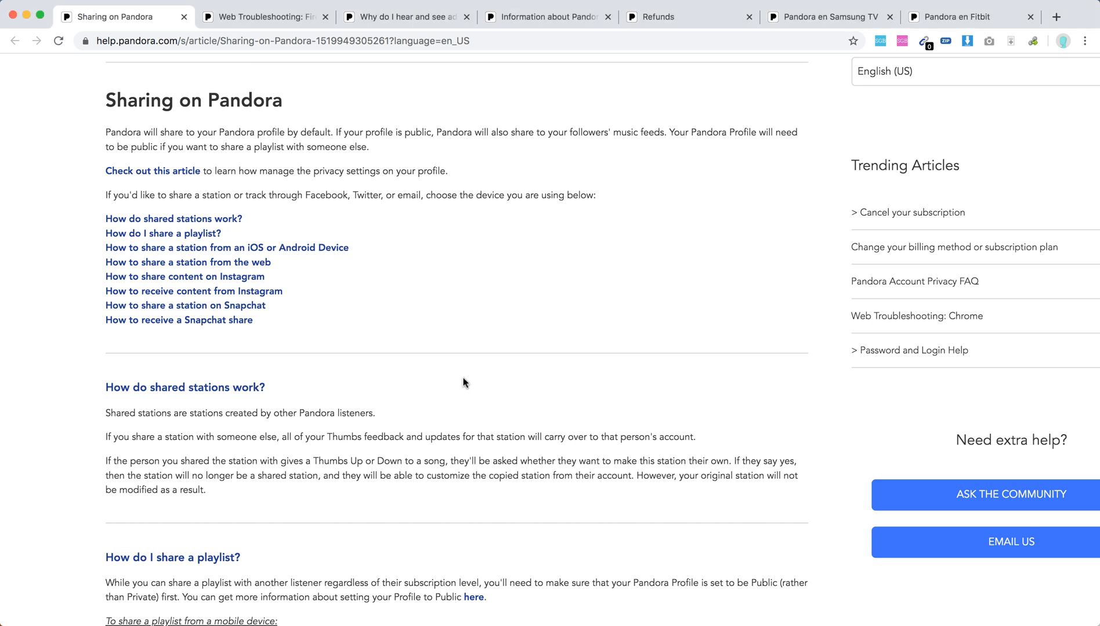
# Step: Scroll down through the playlist-sharing section to the heading on sharing a station from iOS or Android
pyautogui.scroll(-3)
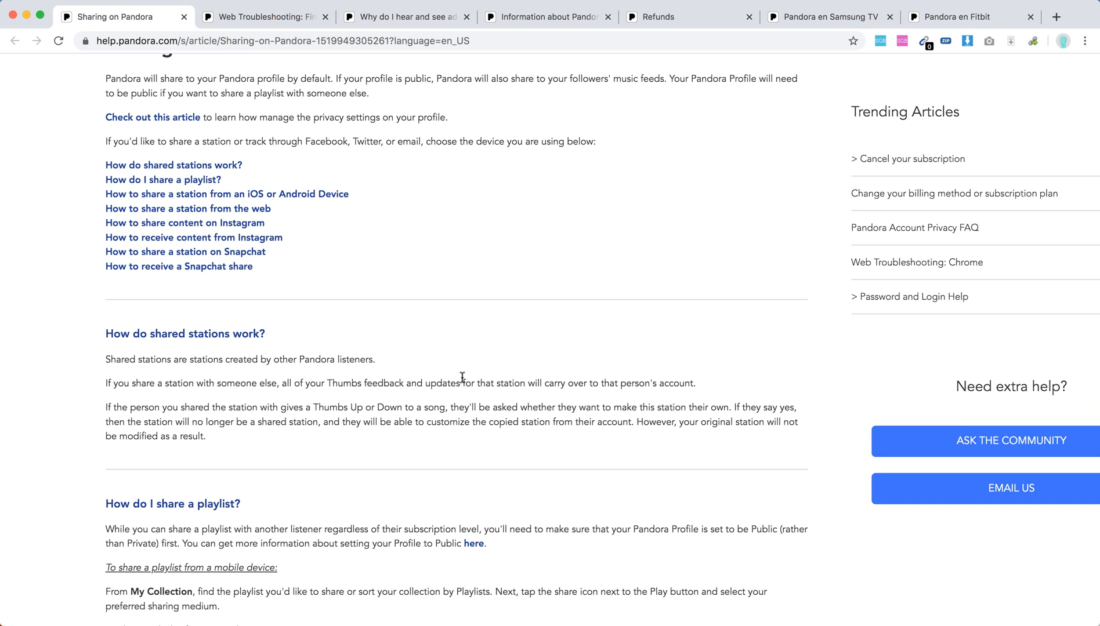
pyautogui.moveTo(204, 388)
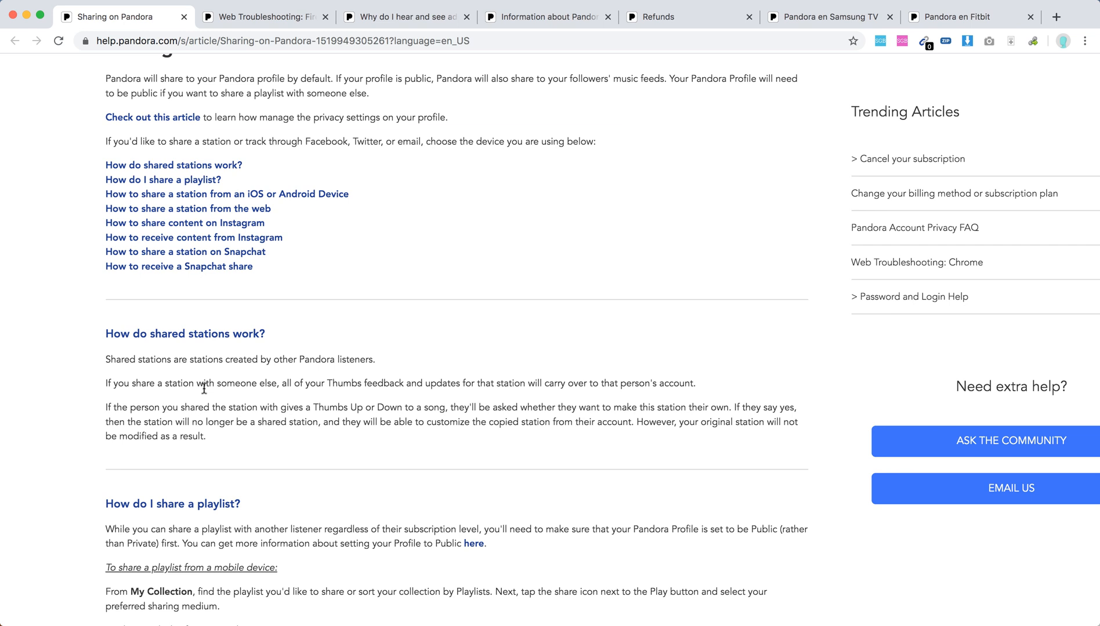
pyautogui.moveTo(466, 385)
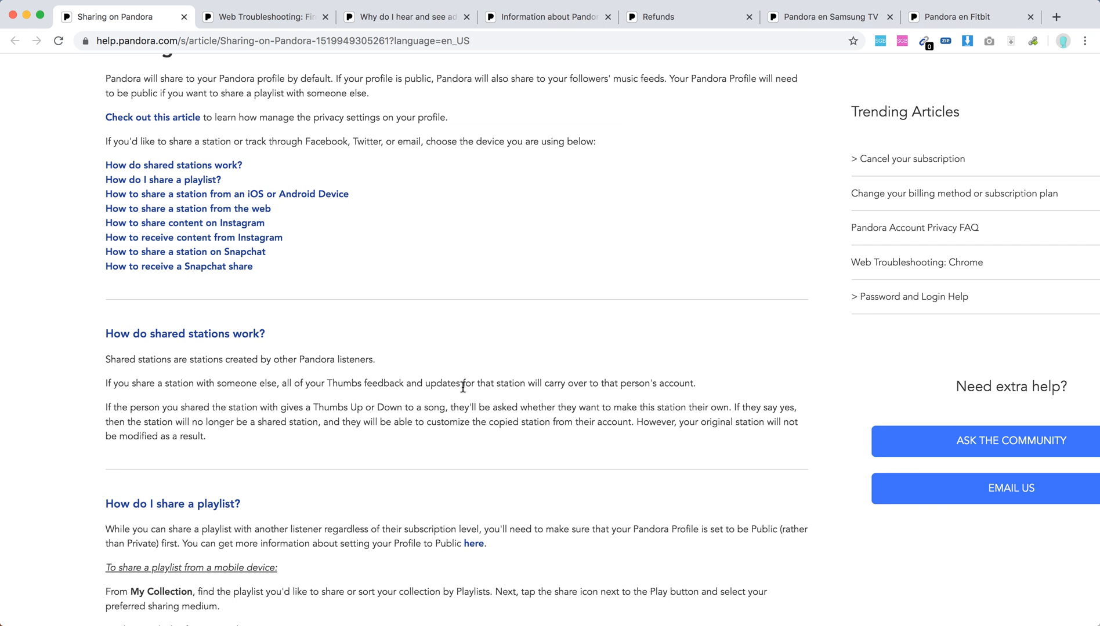
pyautogui.moveTo(252, 414)
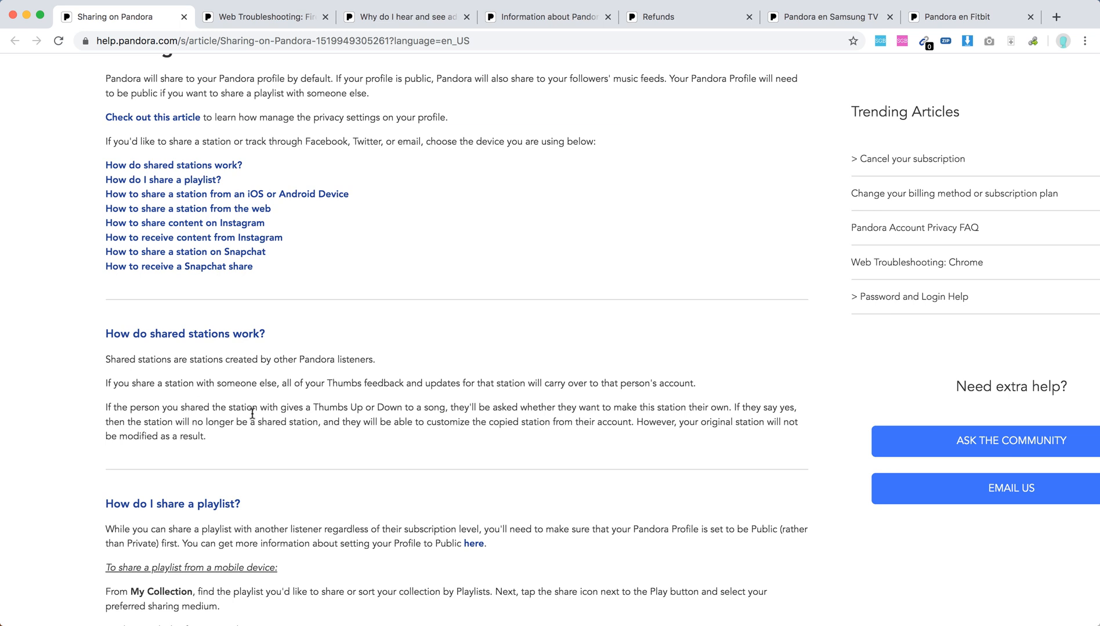
pyautogui.moveTo(622, 419)
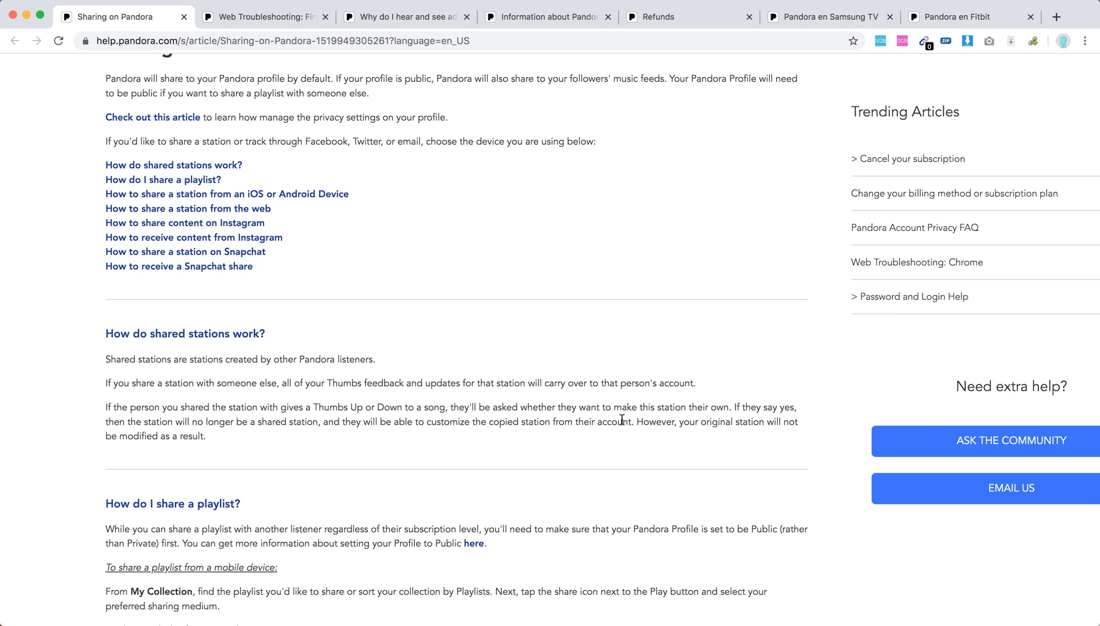
pyautogui.moveTo(720, 419)
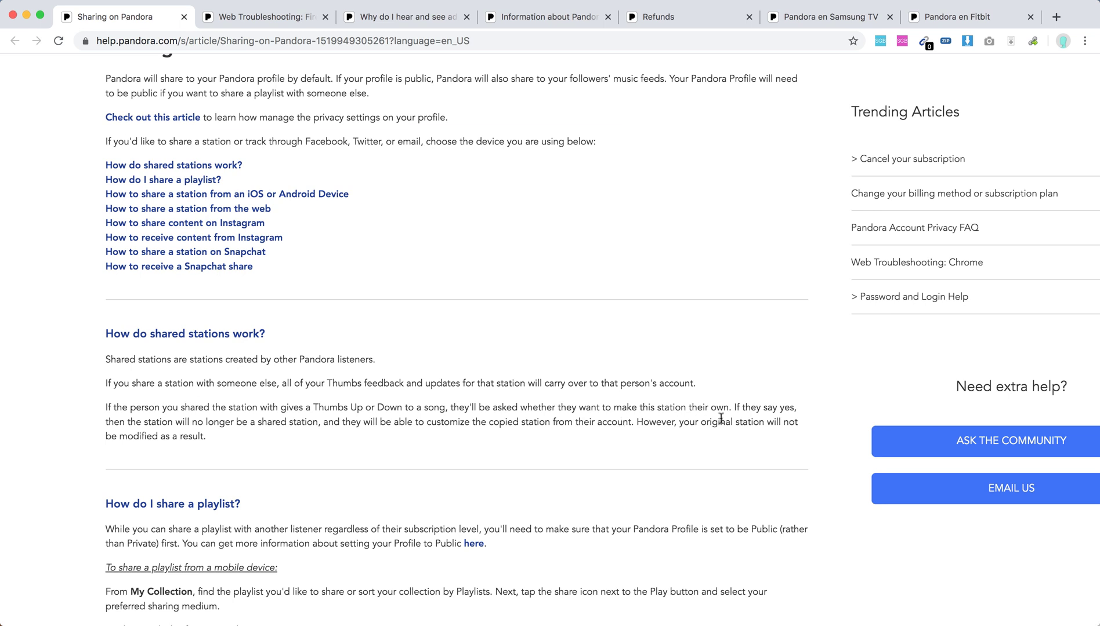
pyautogui.moveTo(753, 408)
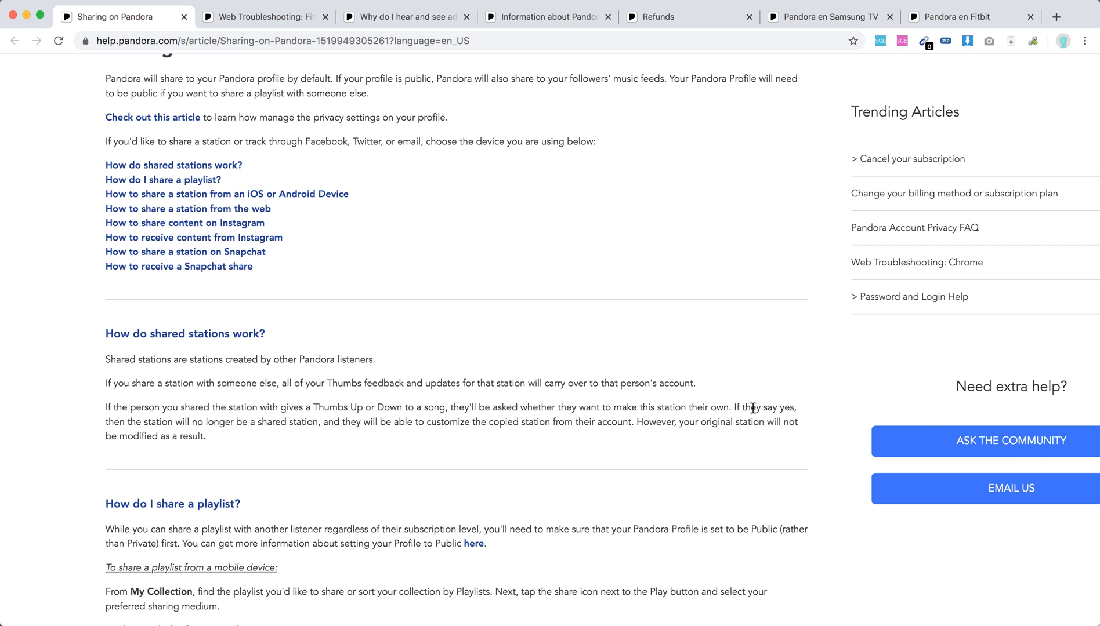
pyautogui.moveTo(339, 424)
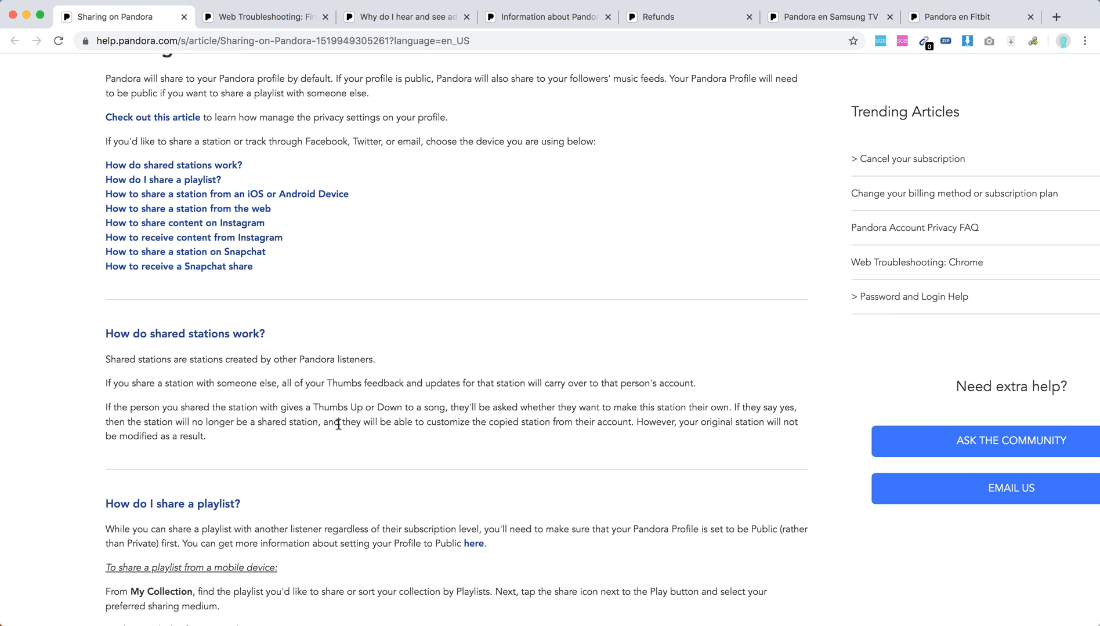
pyautogui.moveTo(343, 425)
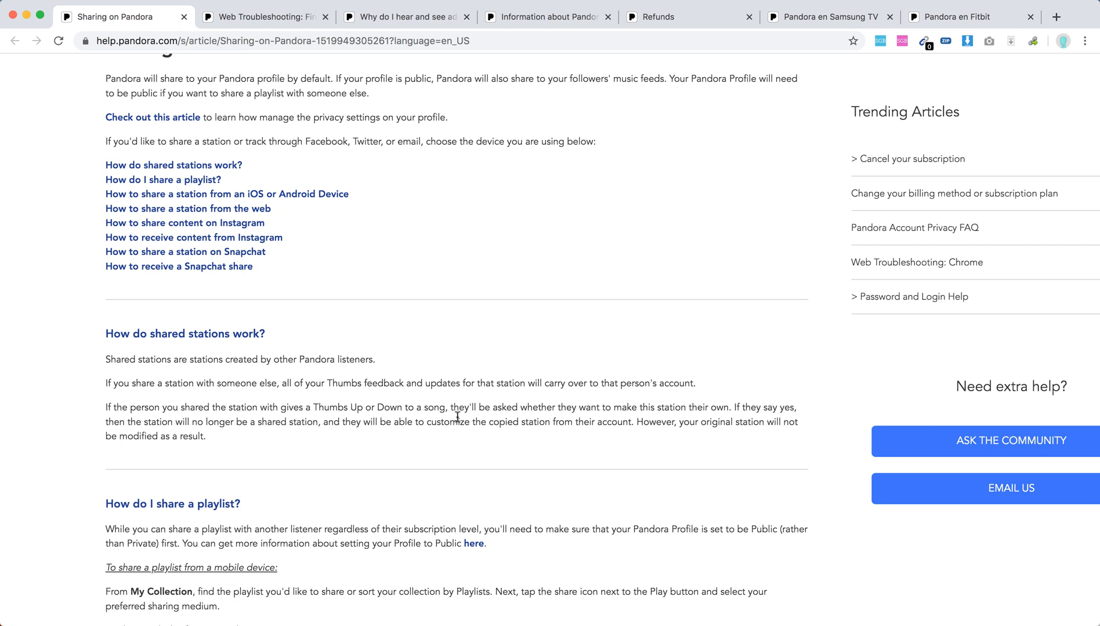
pyautogui.moveTo(466, 429)
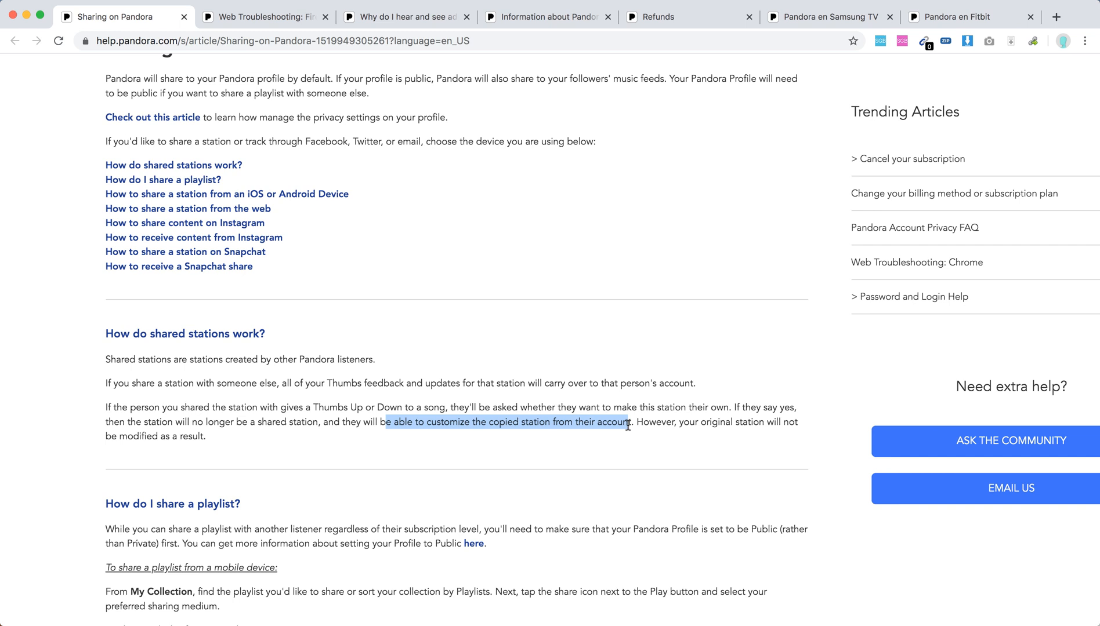
pyautogui.click(628, 425)
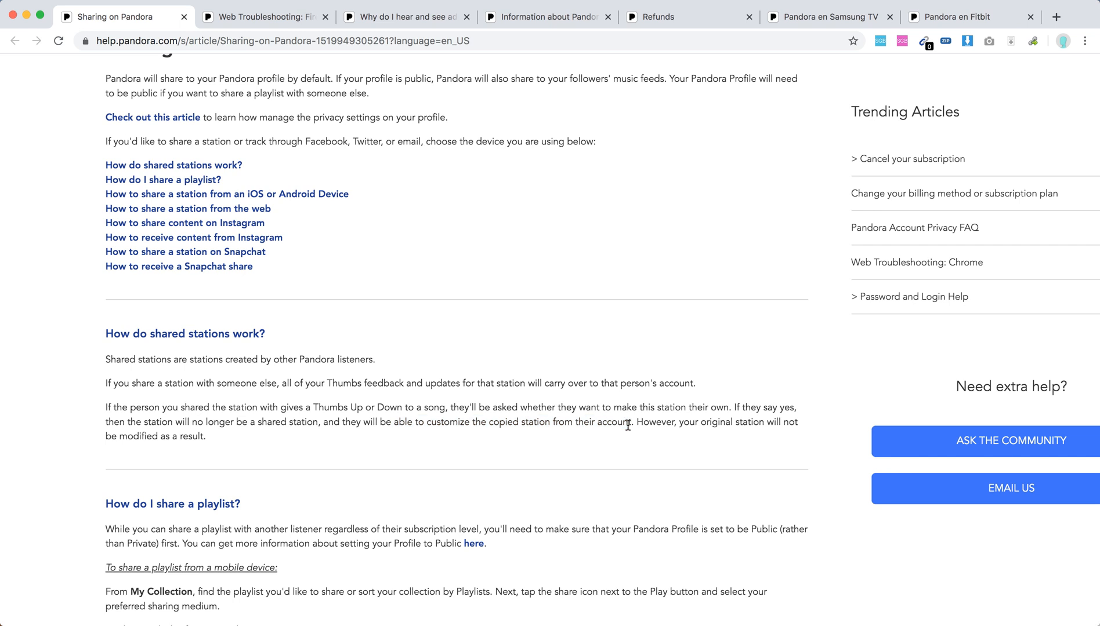
pyautogui.moveTo(368, 395)
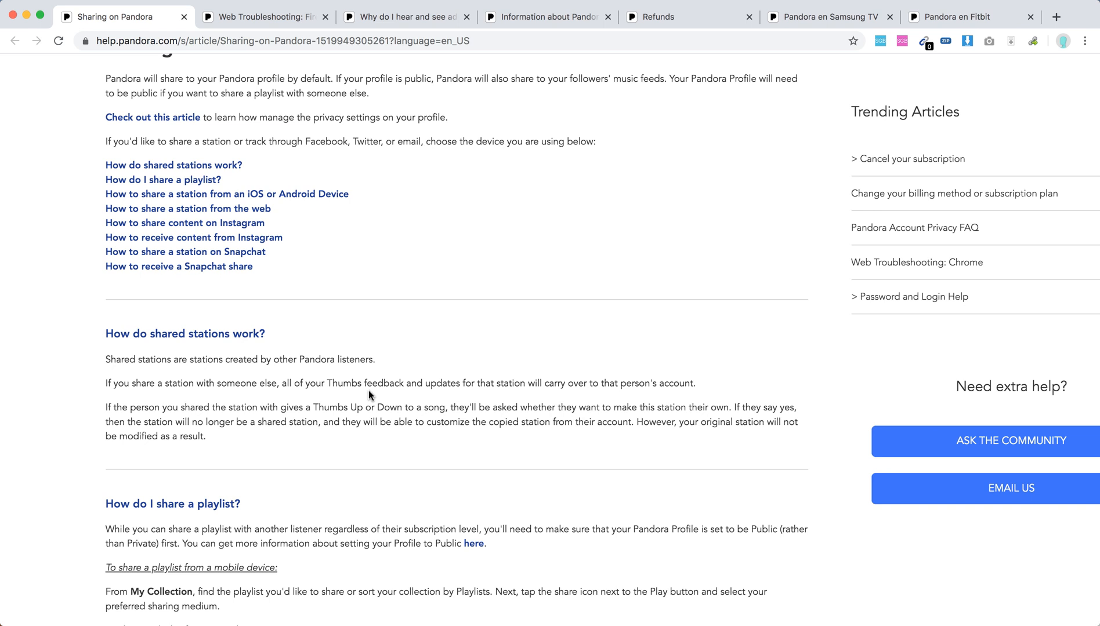
pyautogui.scroll(-3)
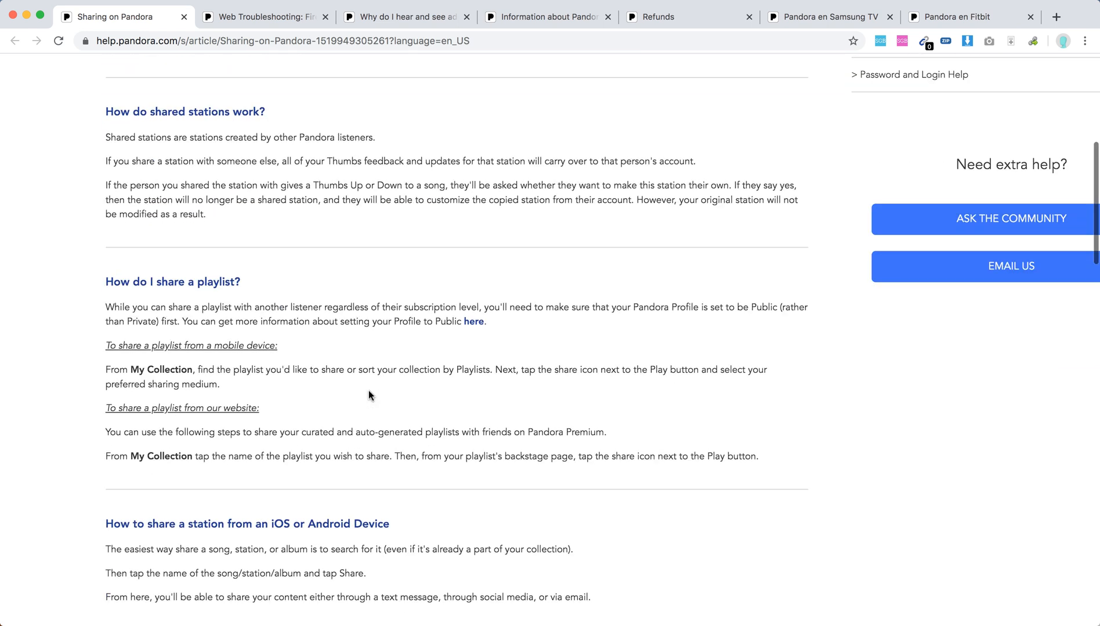
pyautogui.scroll(-3)
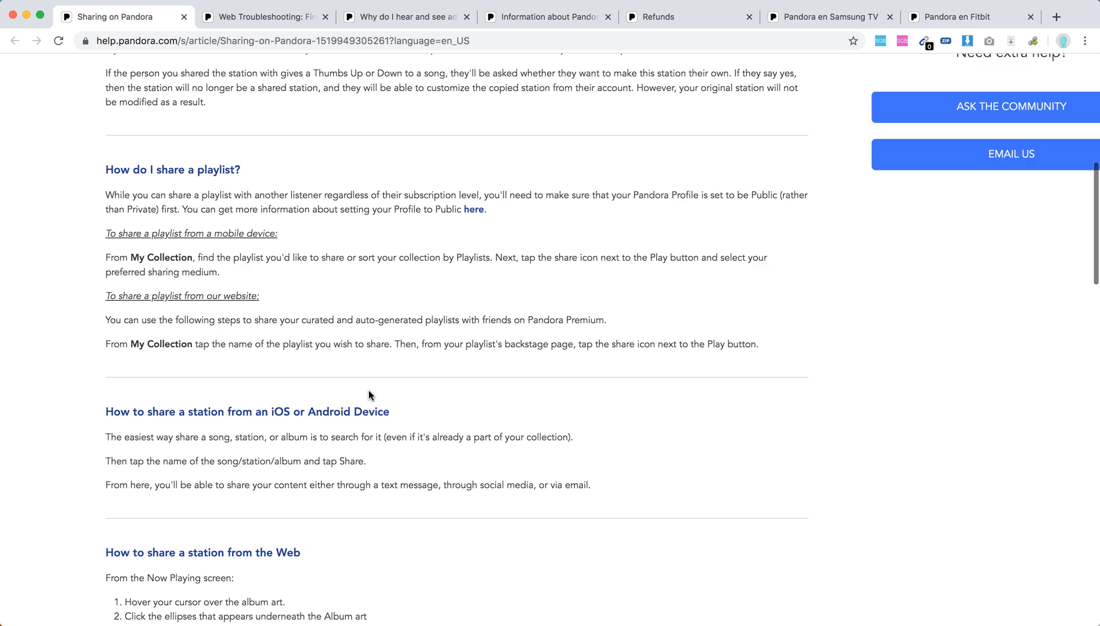
pyautogui.scroll(-3)
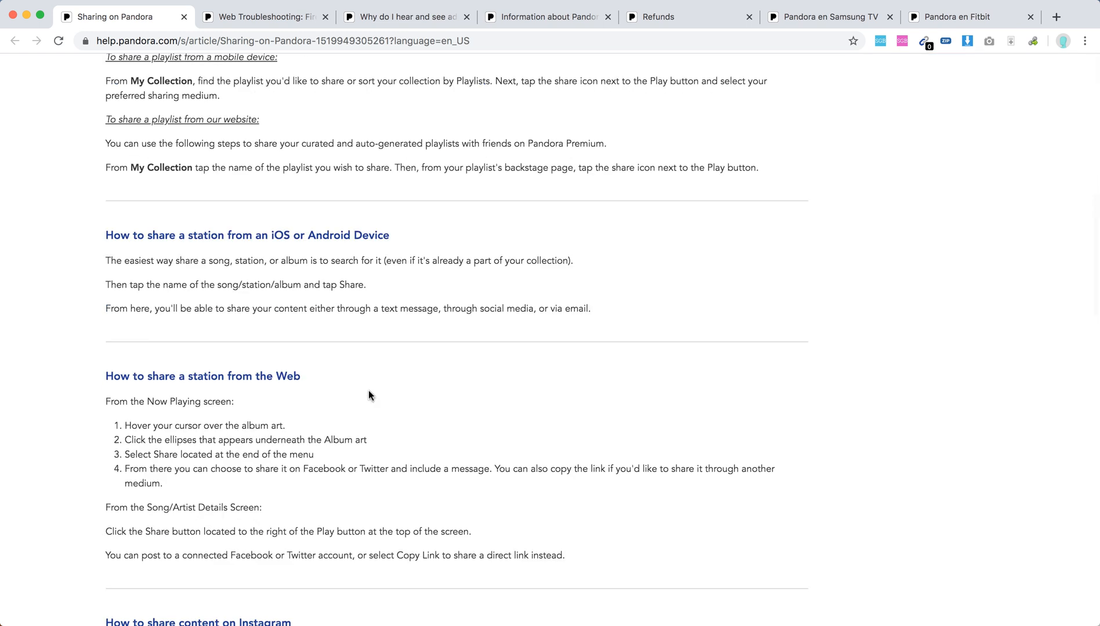
pyautogui.moveTo(346, 282)
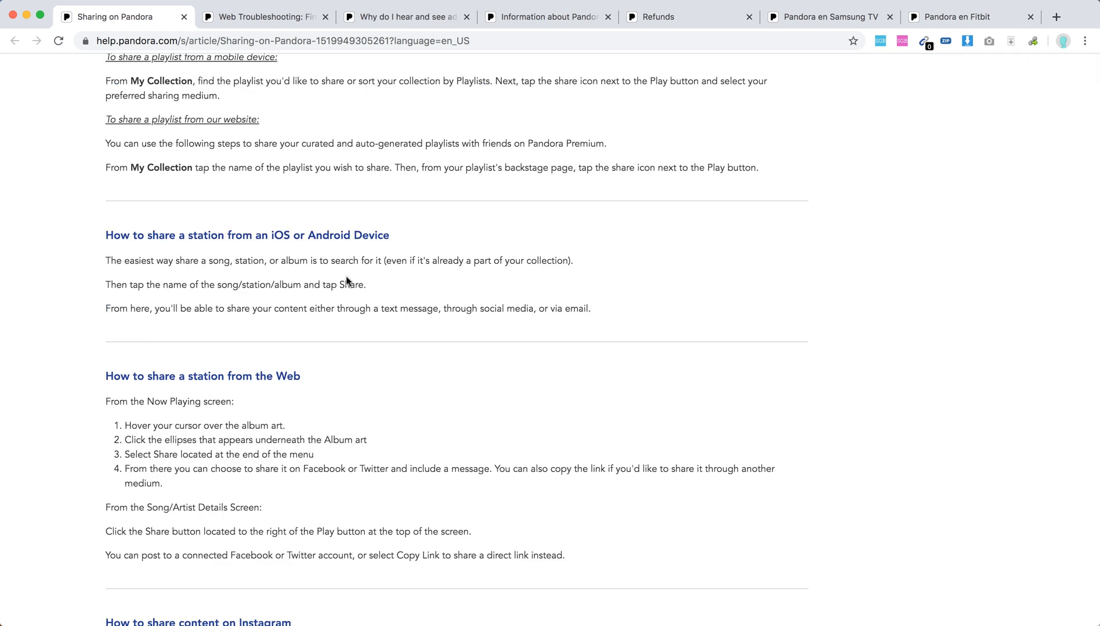
pyautogui.moveTo(215, 259)
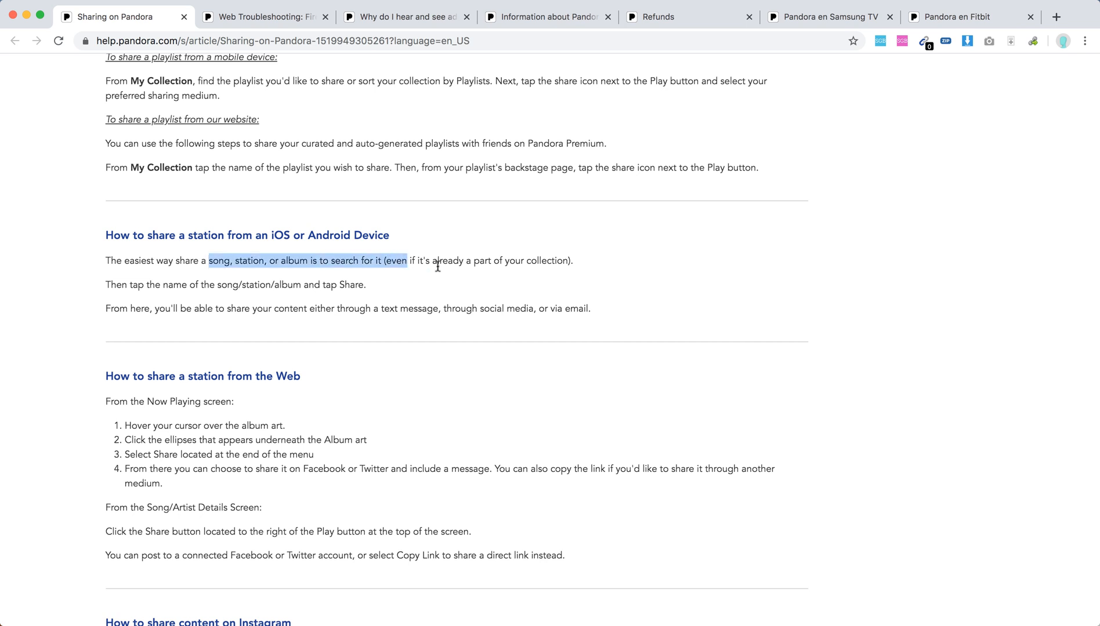
pyautogui.click(435, 261)
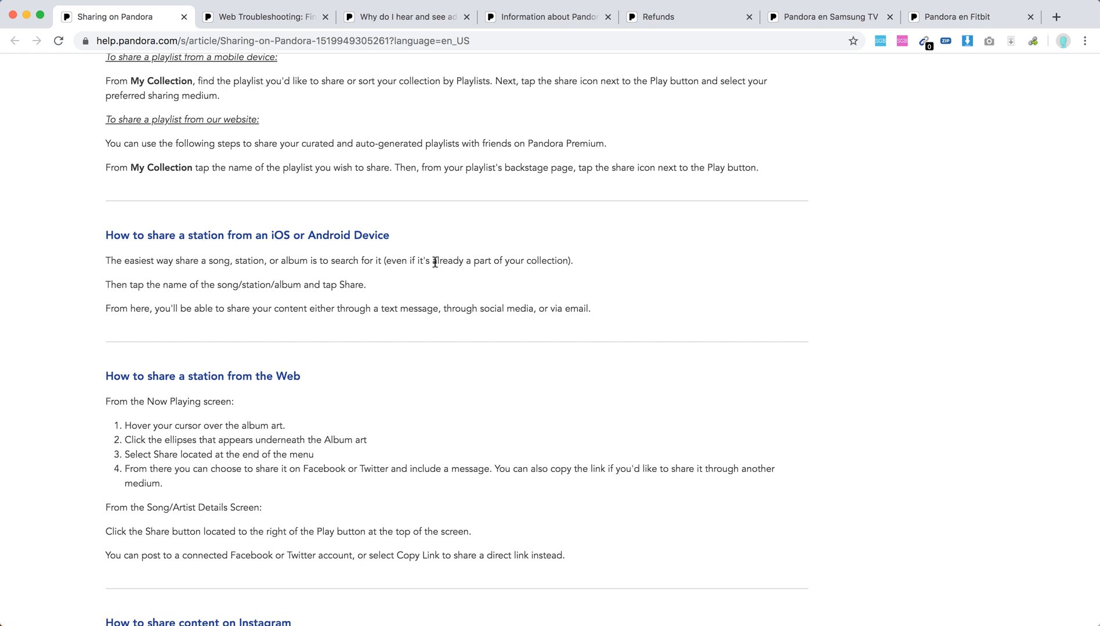
pyautogui.moveTo(185, 285)
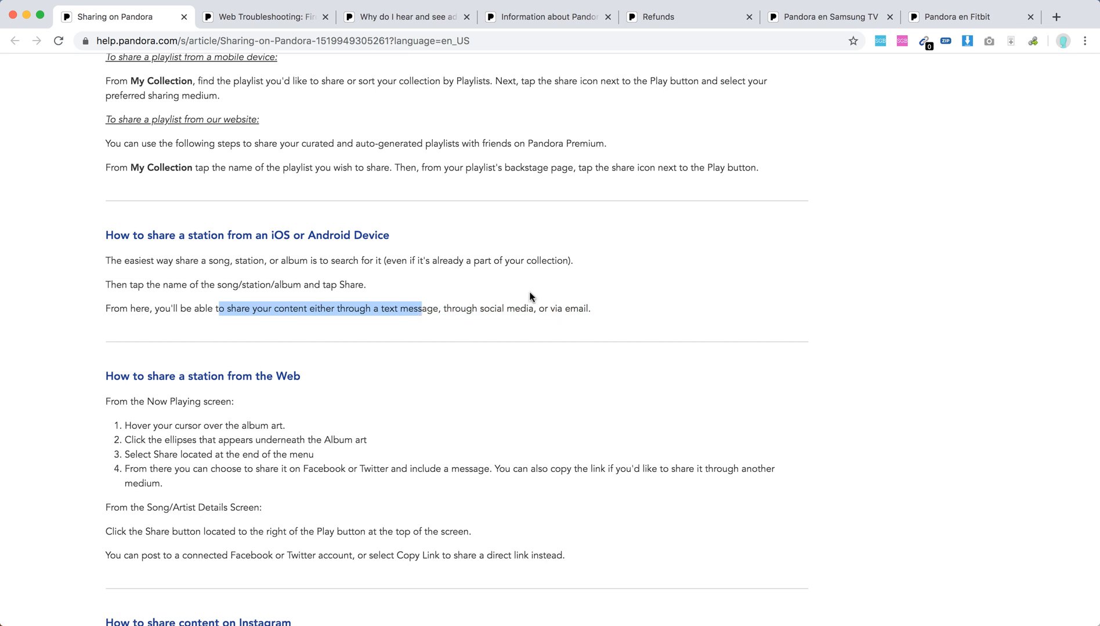
pyautogui.moveTo(520, 349)
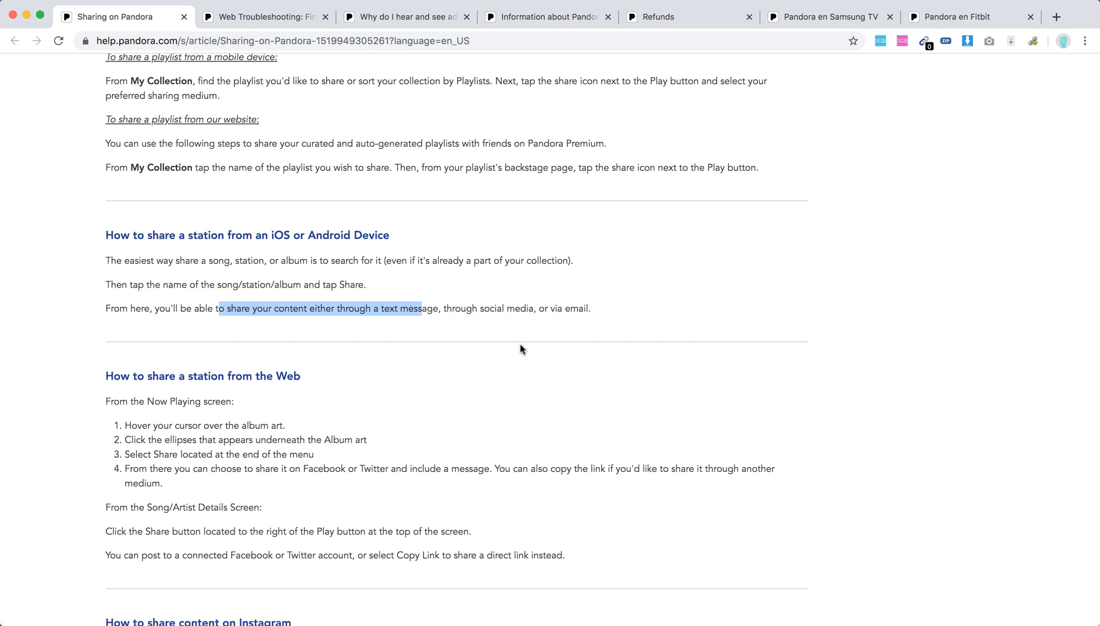
# Step: Scroll through the Web, Instagram and Snapchat sharing sections and back to 'How do shared stations work?'
pyautogui.scroll(-3)
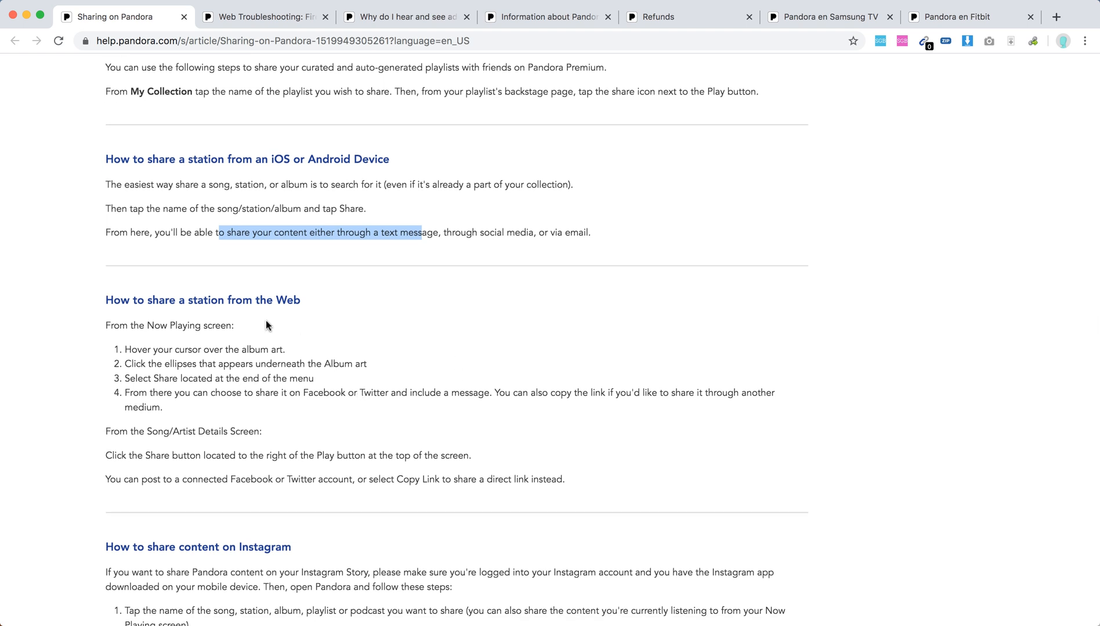
pyautogui.moveTo(214, 347)
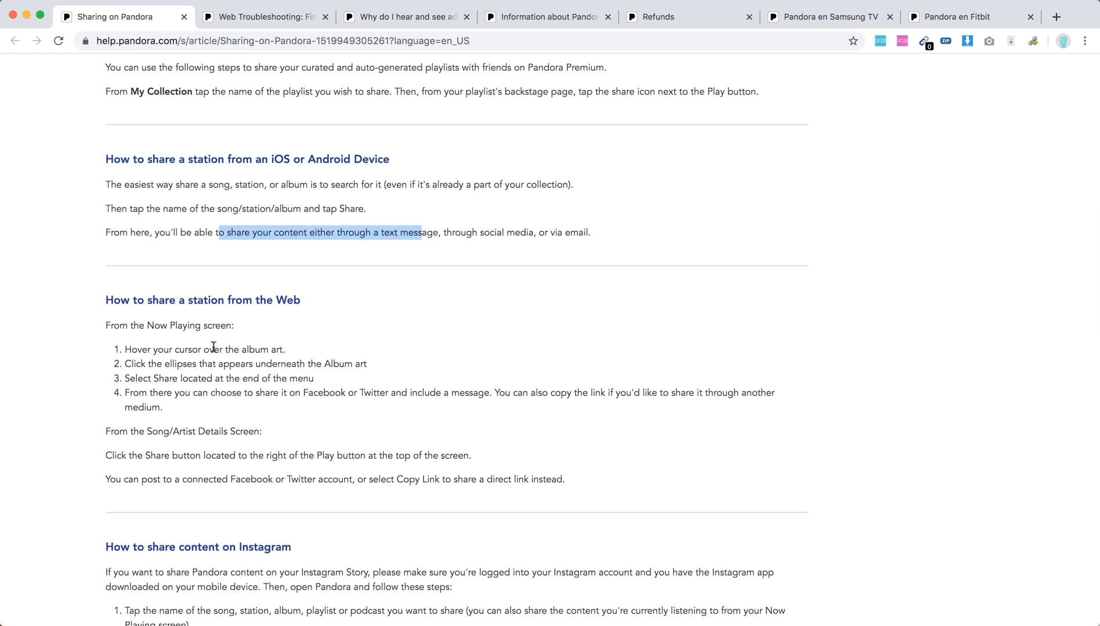
pyautogui.moveTo(230, 376)
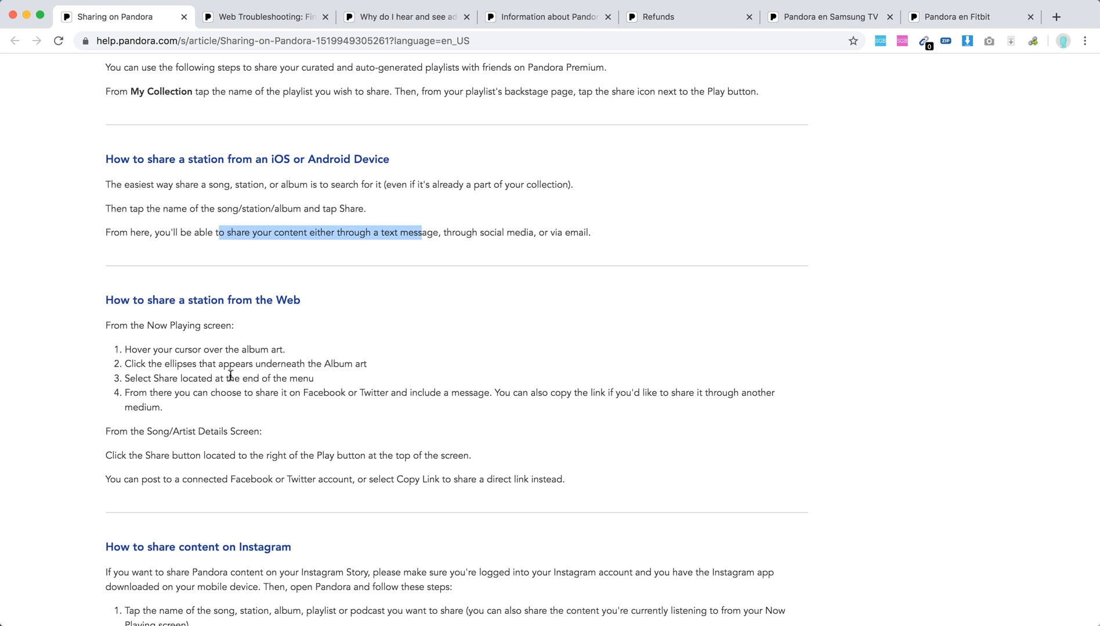
pyautogui.moveTo(375, 365)
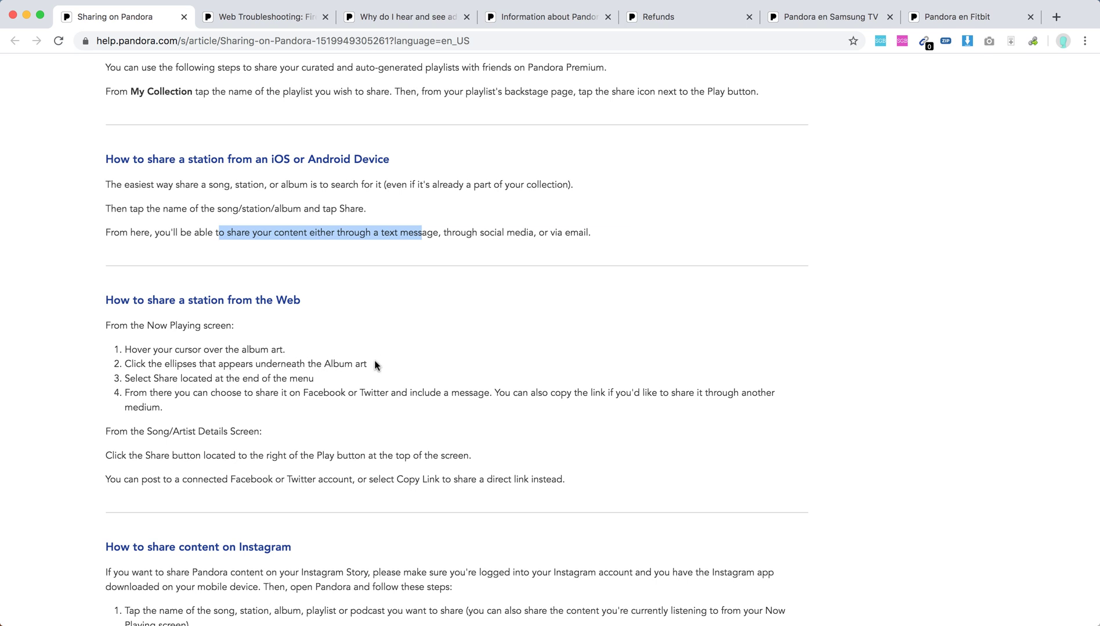
pyautogui.moveTo(314, 395)
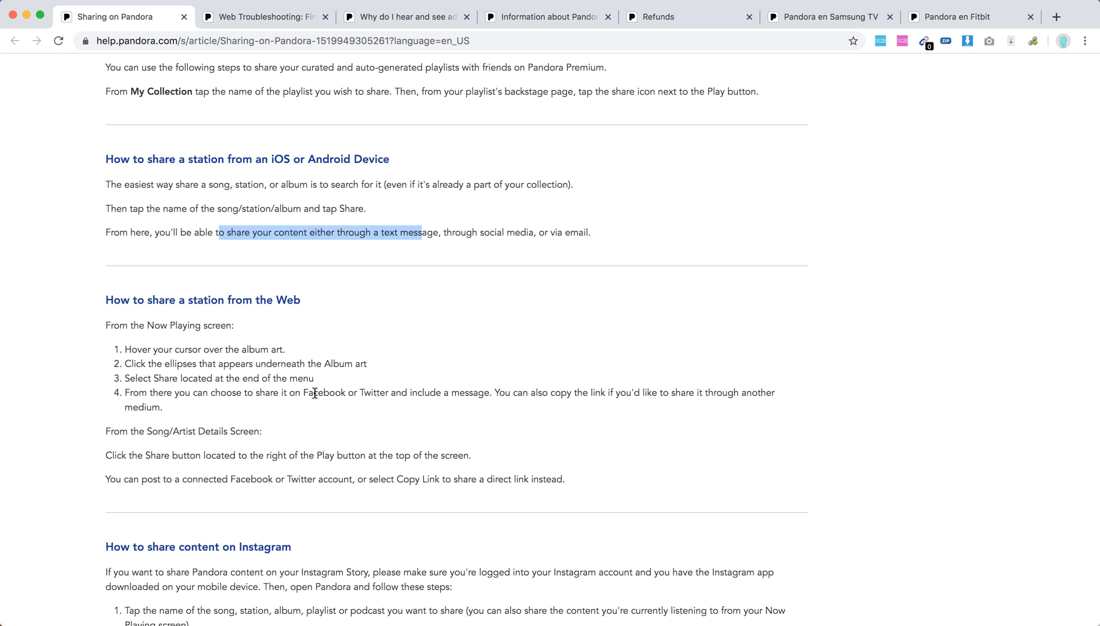
pyautogui.moveTo(319, 408)
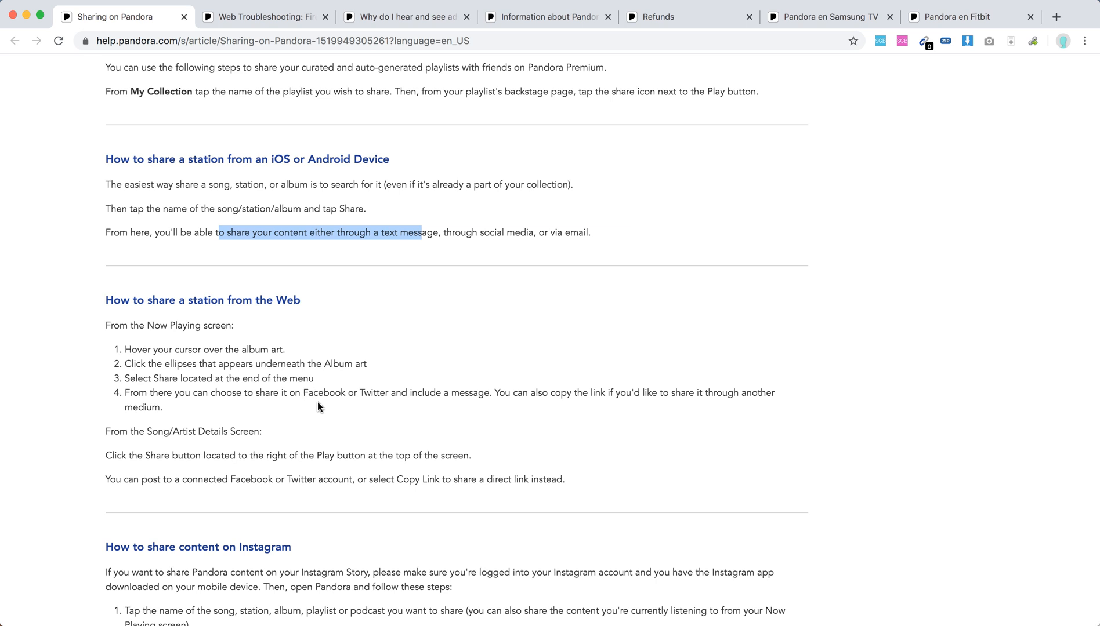
pyautogui.scroll(-3)
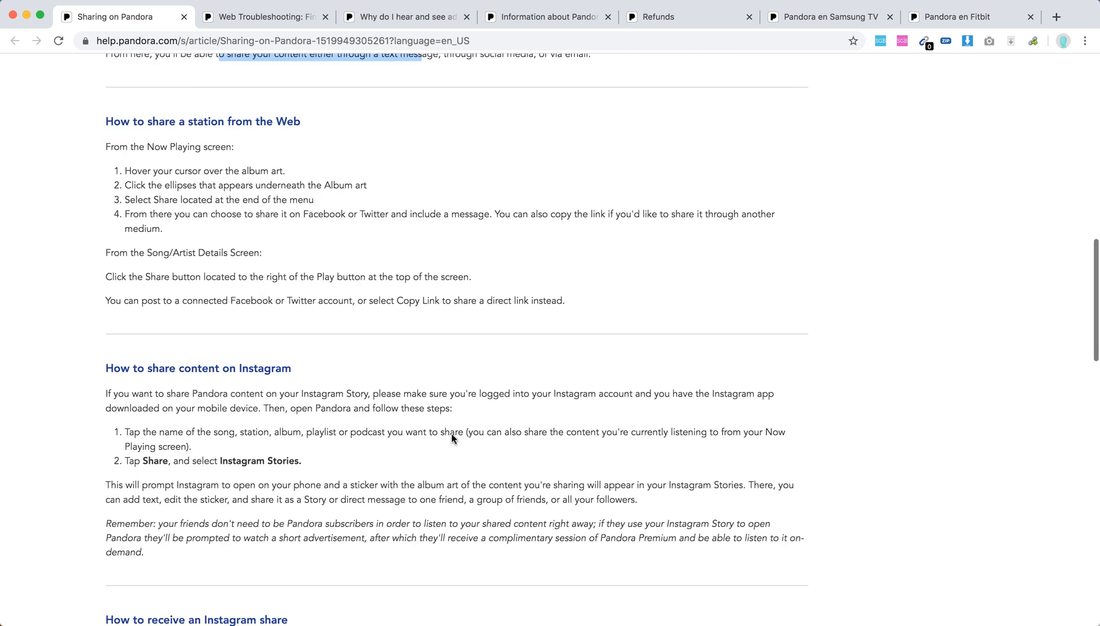
pyautogui.scroll(-3)
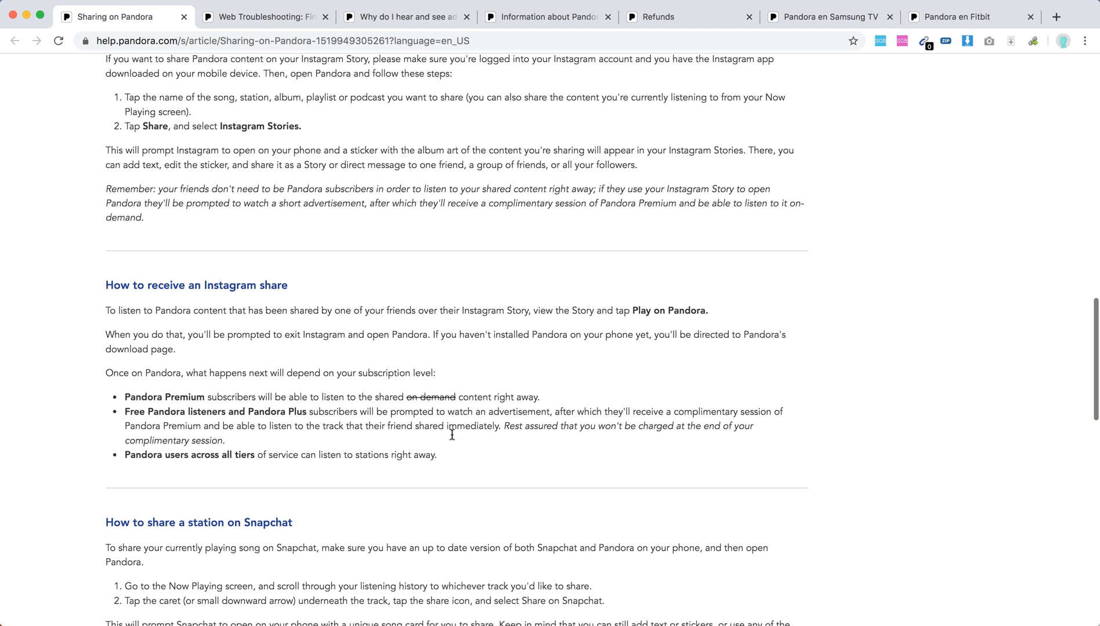
pyautogui.scroll(-3)
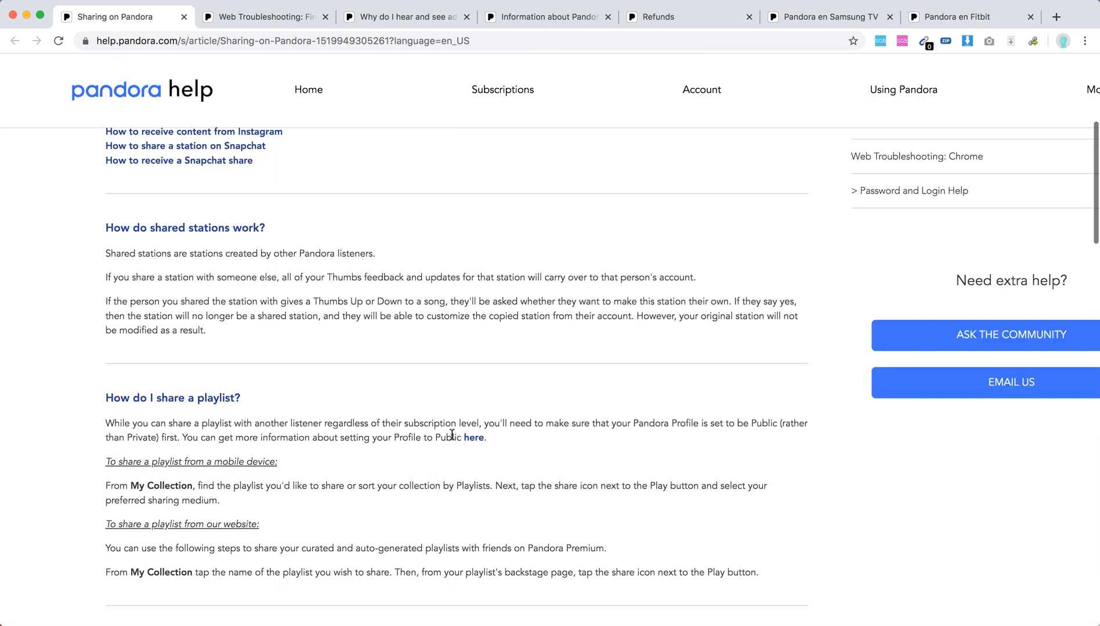
# Step: Scroll up to the article title and introduction, clearing the highlight on the public-profiles sentence
pyautogui.scroll(3)
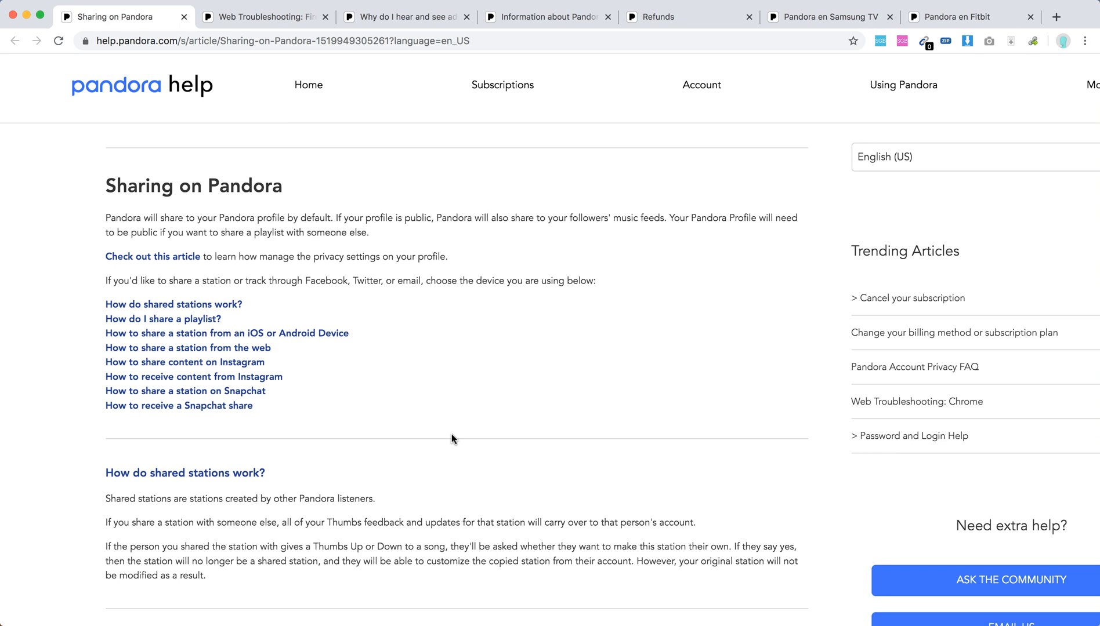
pyautogui.moveTo(198, 223)
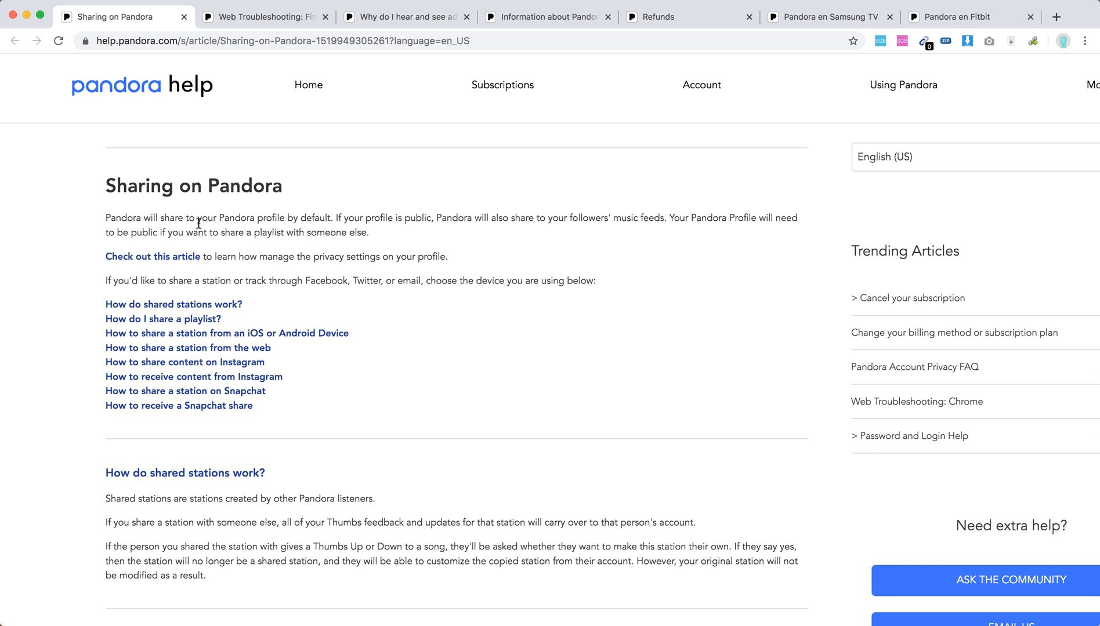
pyautogui.moveTo(426, 222)
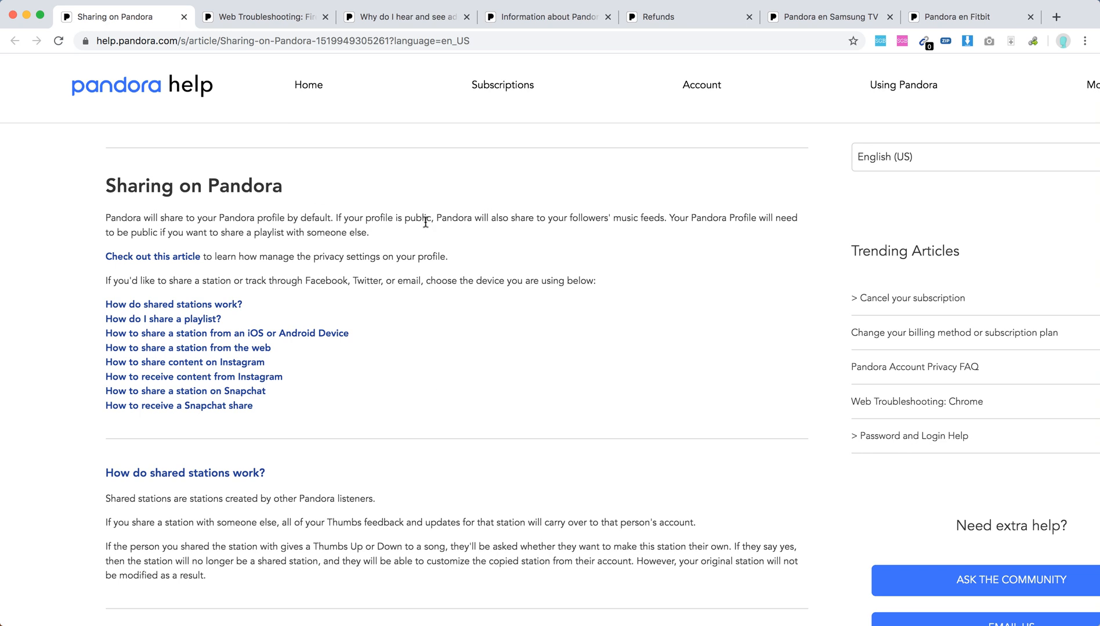
pyautogui.moveTo(527, 231)
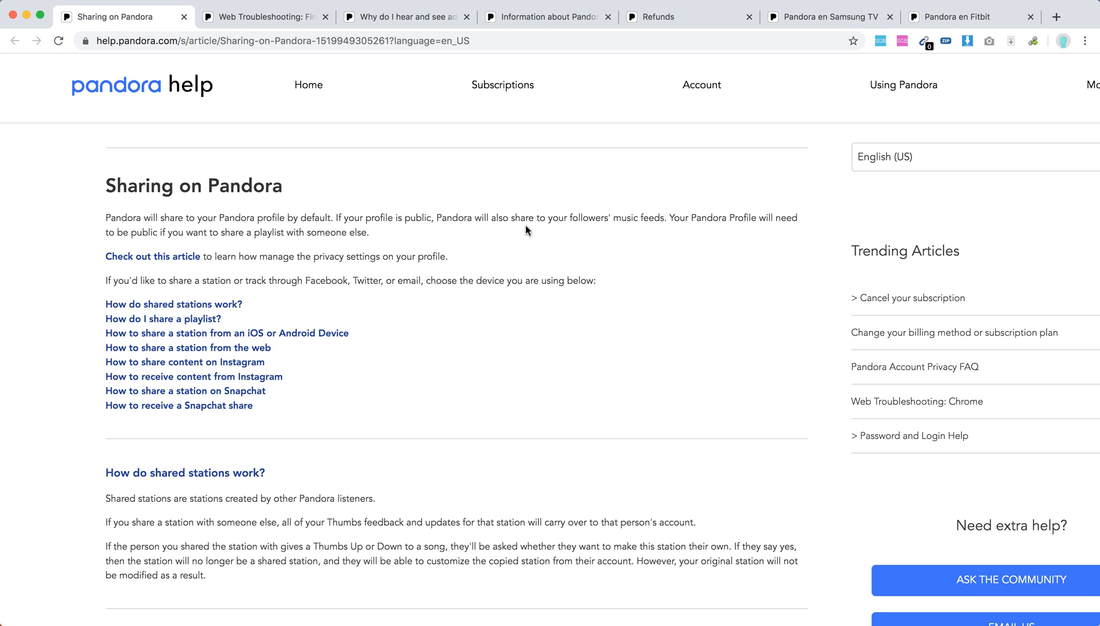
pyautogui.moveTo(658, 242)
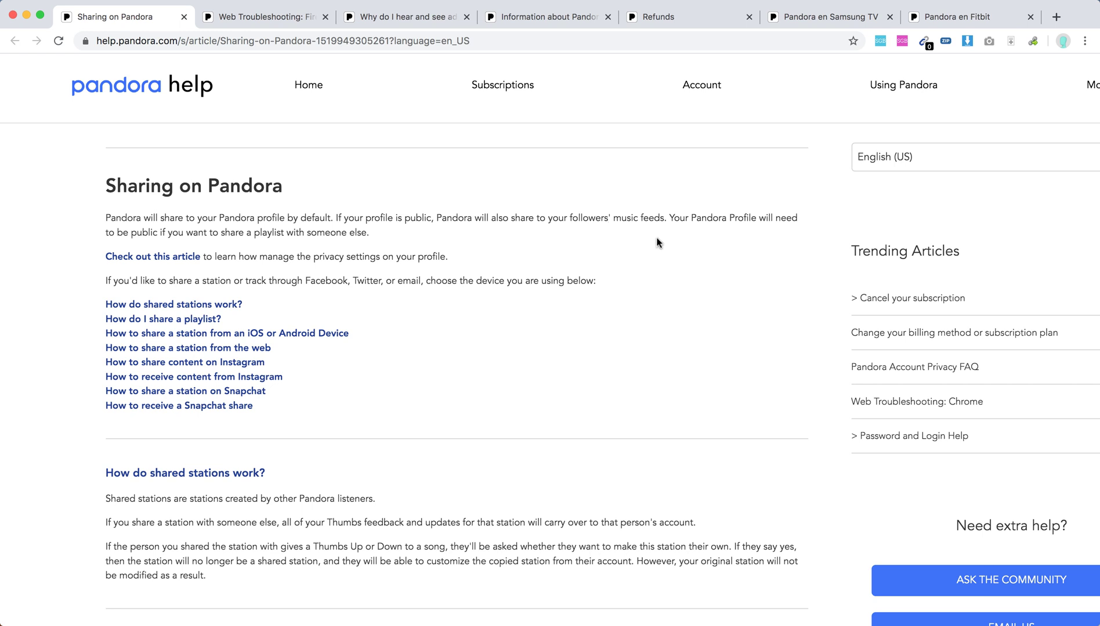
pyautogui.moveTo(463, 258)
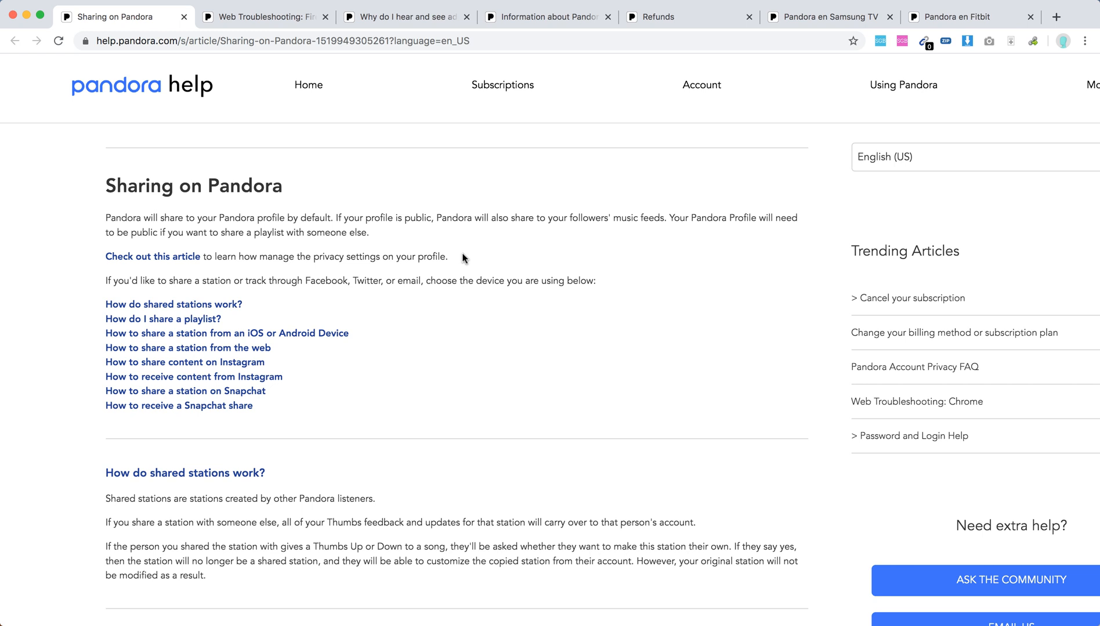
pyautogui.moveTo(705, 219)
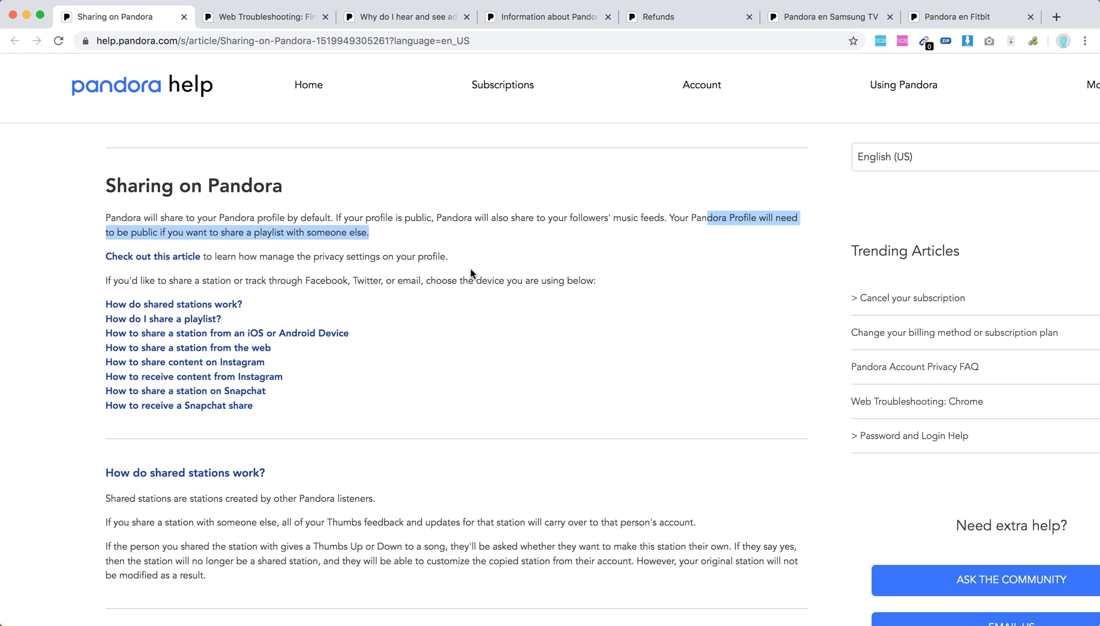
pyautogui.click(398, 256)
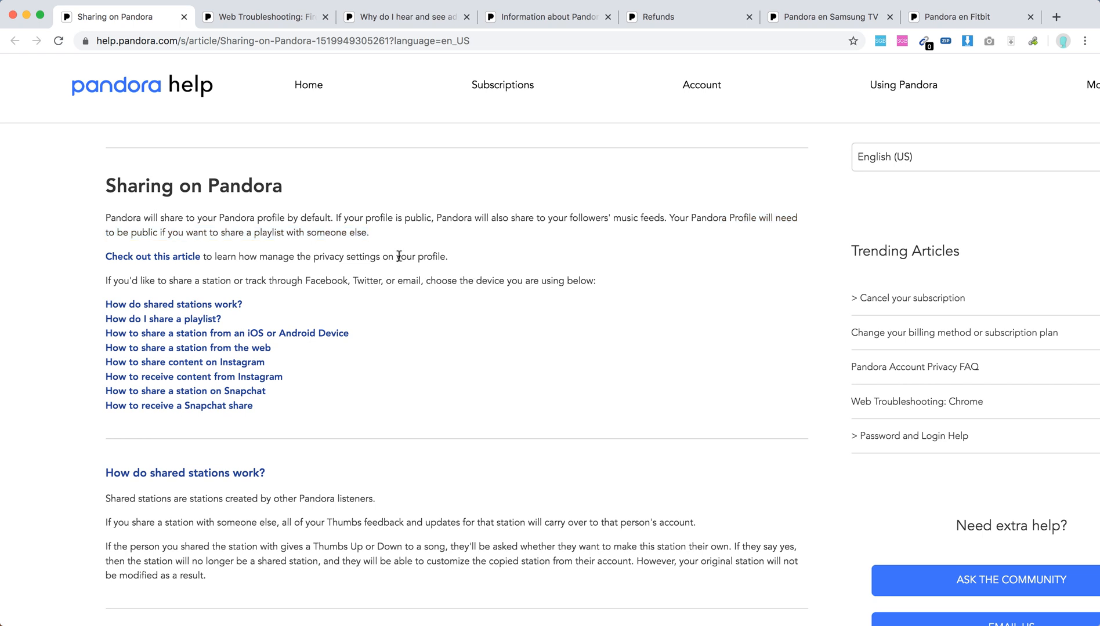